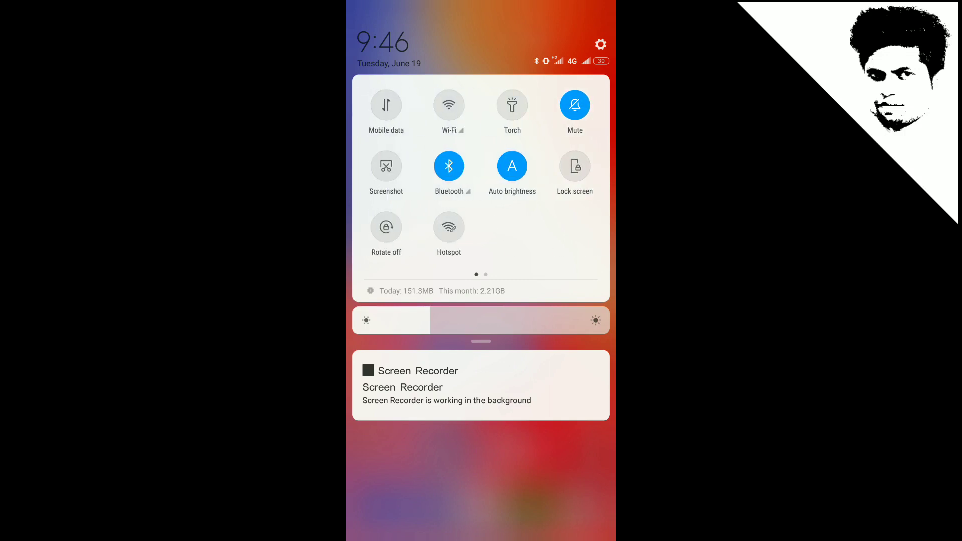
- Dismiss the quick toggles shade to reveal recent app cards for Settings, Gallery and Delhi Metro Rail
{"action": "left_click", "coordinate": [512, 166]}
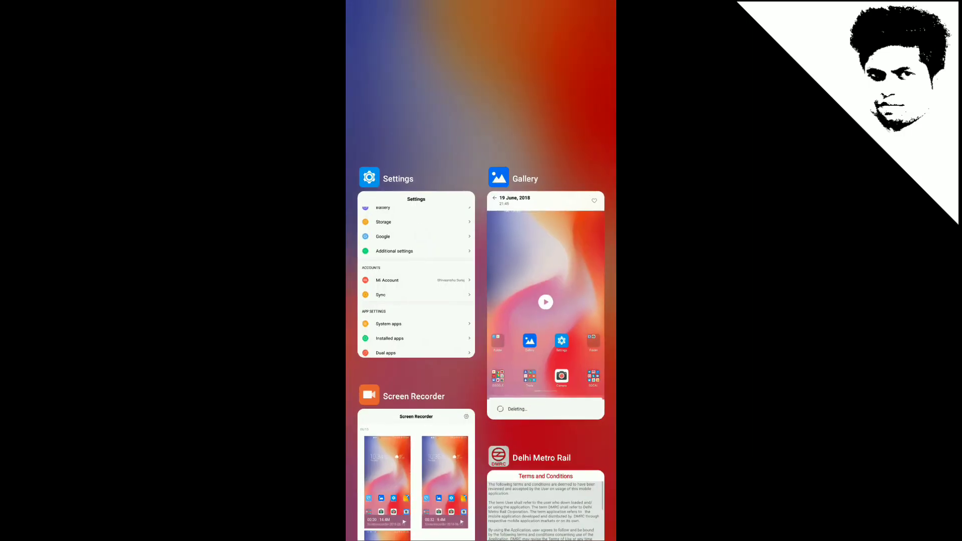
- Put Settings on top and Google Play below in split screen, then go home
{"action": "scroll", "scroll_direction": "down", "scroll_amount": 3}
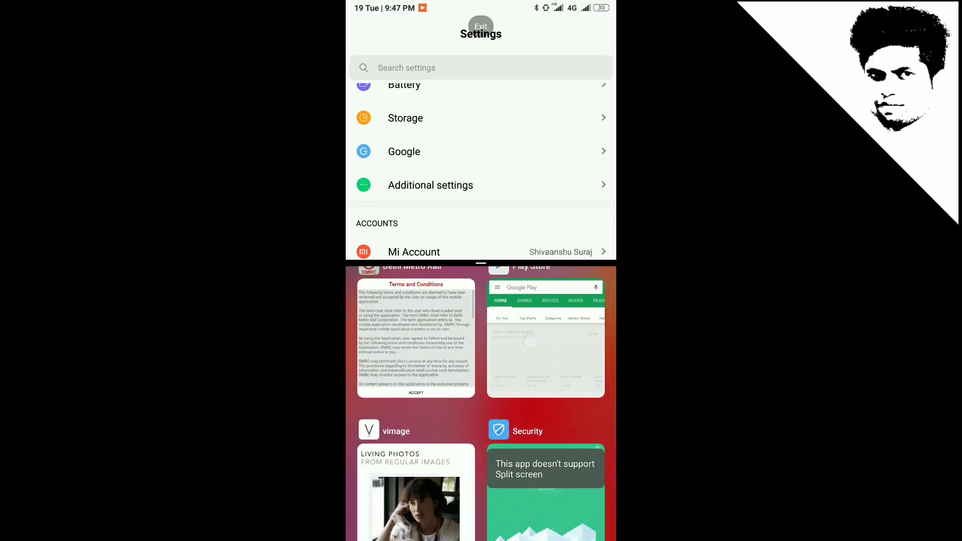
{"action": "left_click", "coordinate": [545, 337]}
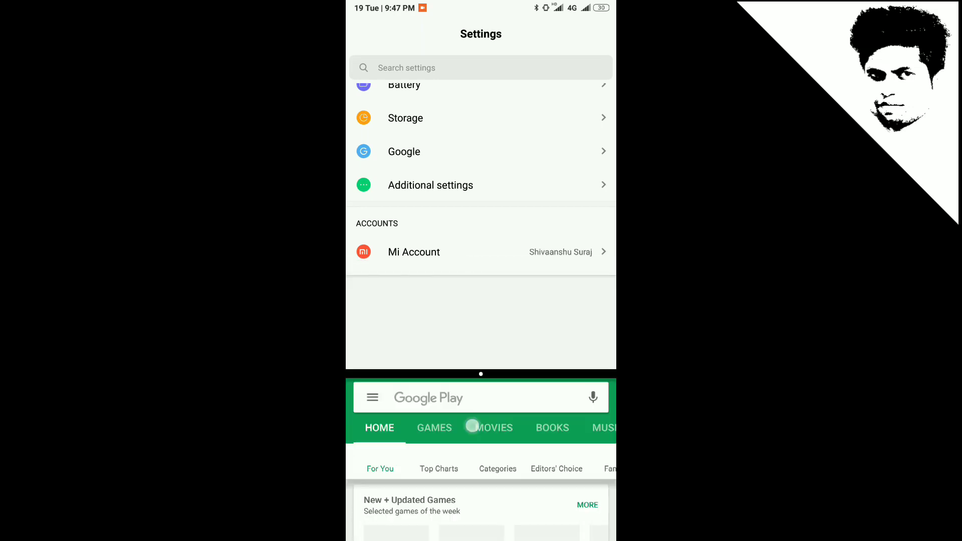
{"action": "key", "text": "home"}
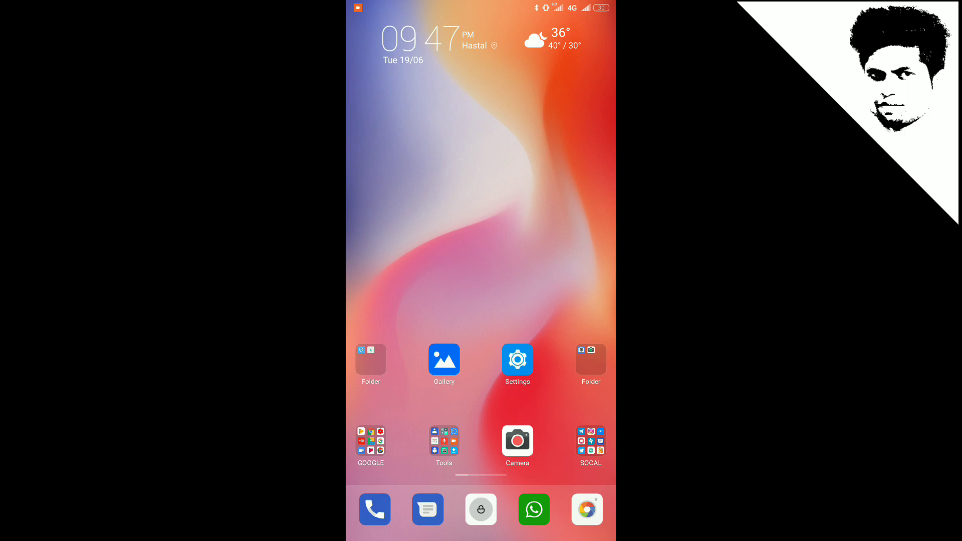
{"action": "left_click", "coordinate": [516, 361]}
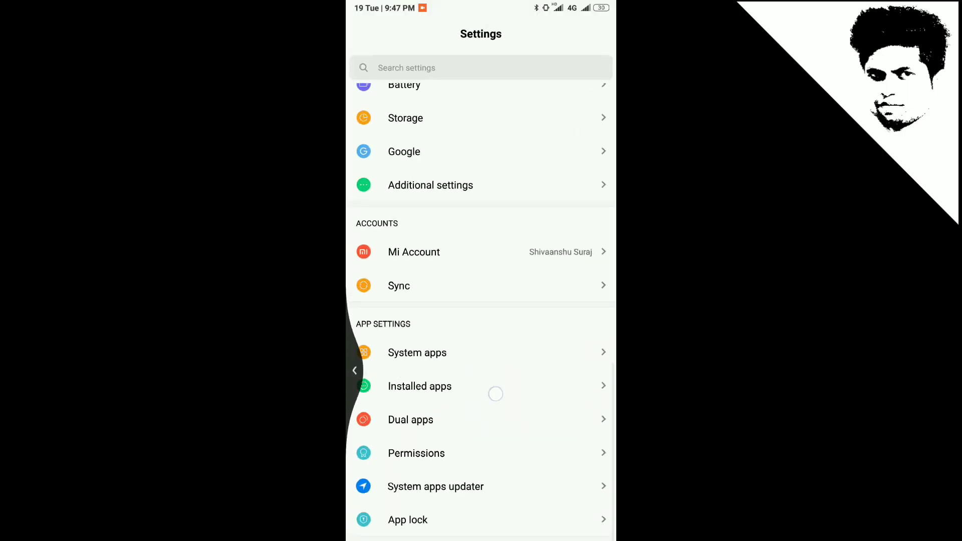
{"action": "scroll", "scroll_direction": "up", "scroll_amount": 3}
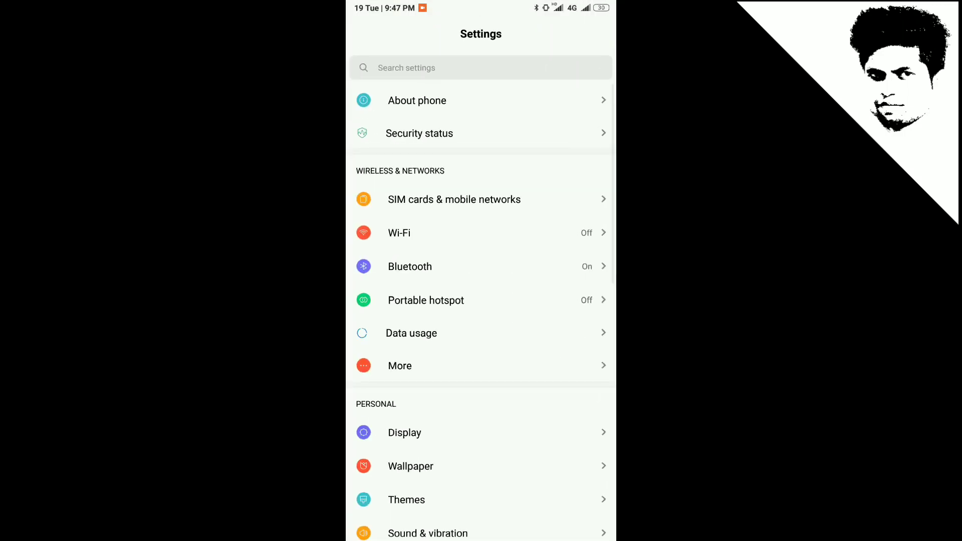
{"action": "scroll", "scroll_direction": "down", "scroll_amount": 3}
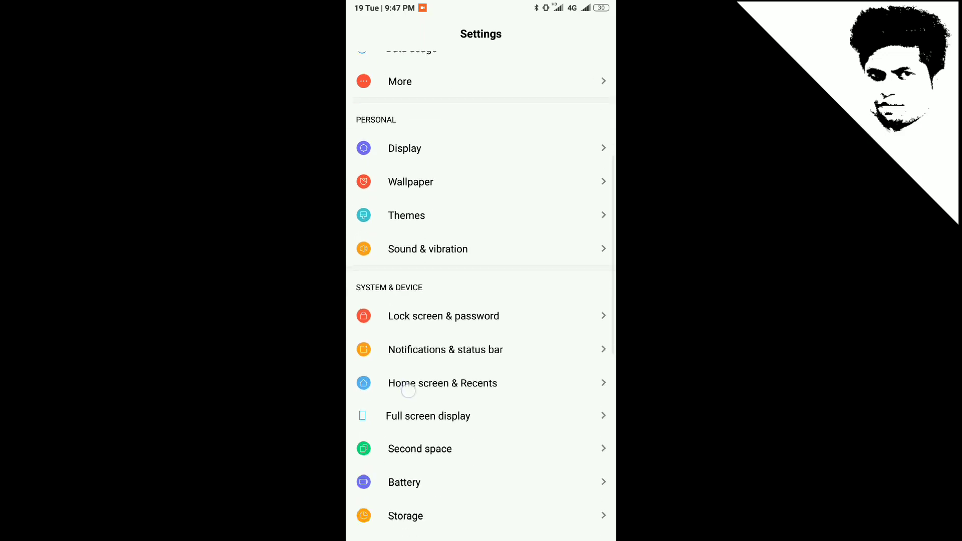
{"action": "left_click", "coordinate": [427, 416]}
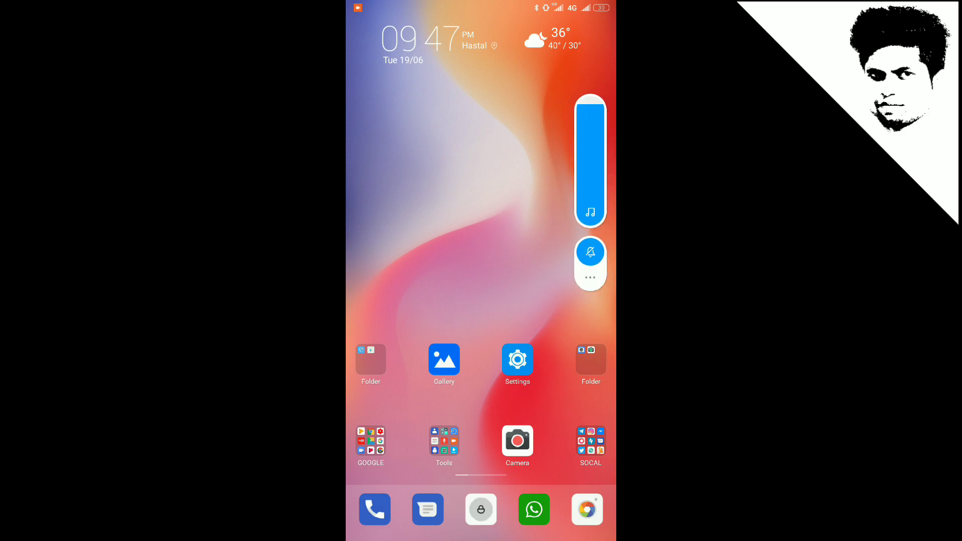
- Unmute via the volume panel's bell icon, restoring normal ringtones, then dismiss the panel
{"action": "left_click", "coordinate": [590, 277]}
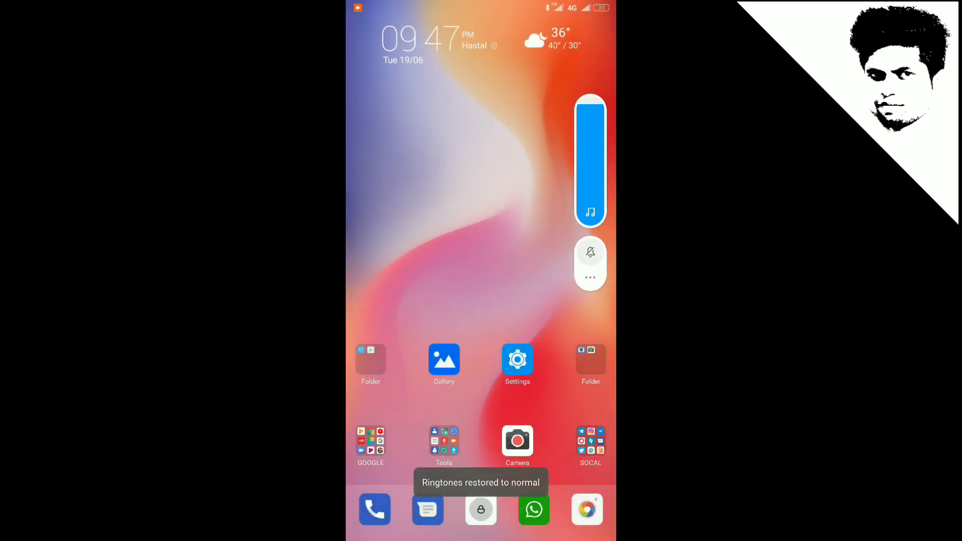
{"action": "left_click", "coordinate": [589, 276]}
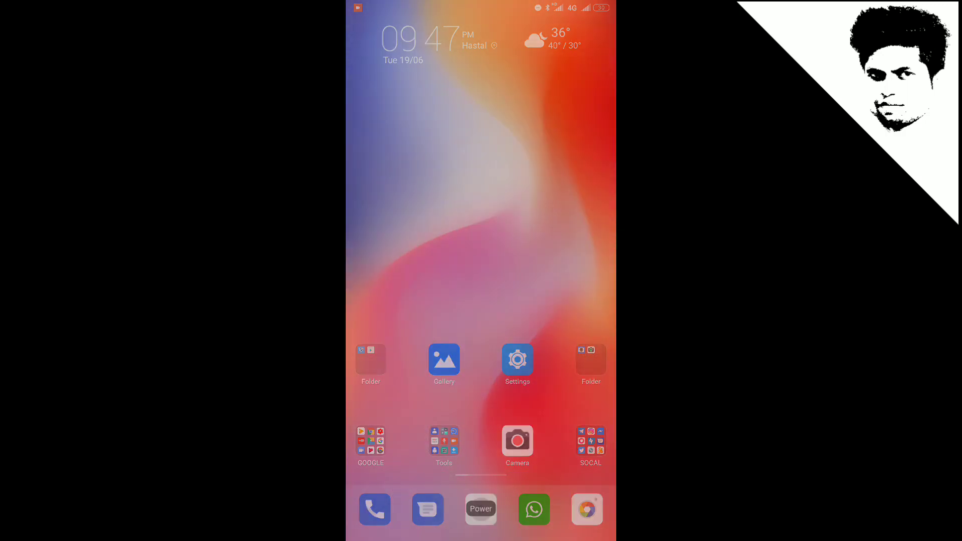
- Swipe left to the home page holding Snapseed, KineMaster and Photos
{"action": "left_click", "coordinate": [480, 509]}
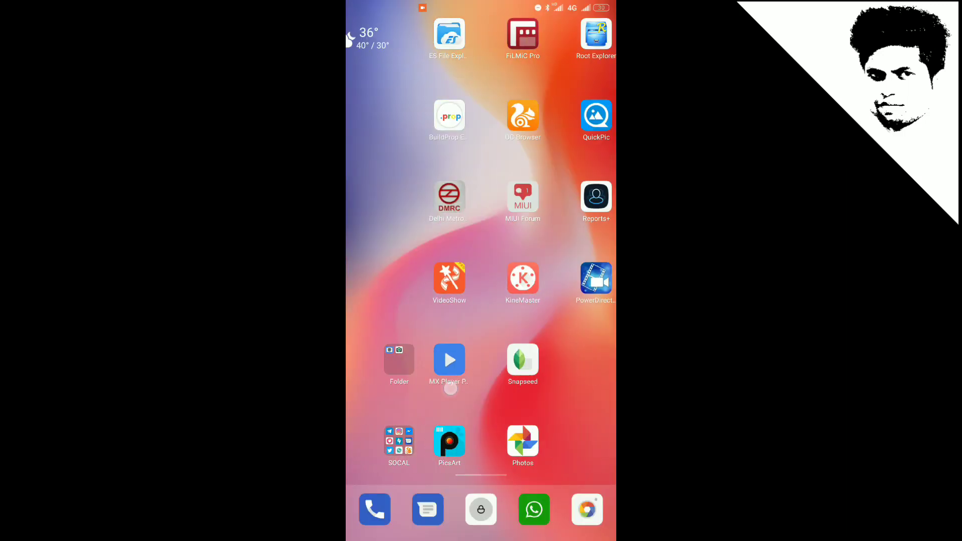
{"action": "scroll", "scroll_direction": "left", "scroll_amount": 3}
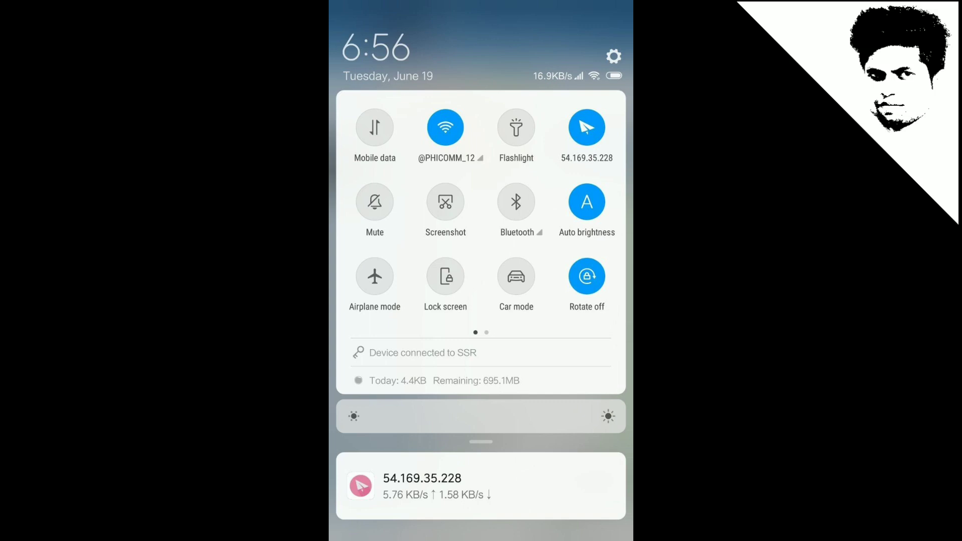
- Tap the shade's gear icon to open Settings showing My device on MIUI 10
{"action": "left_click", "coordinate": [612, 56]}
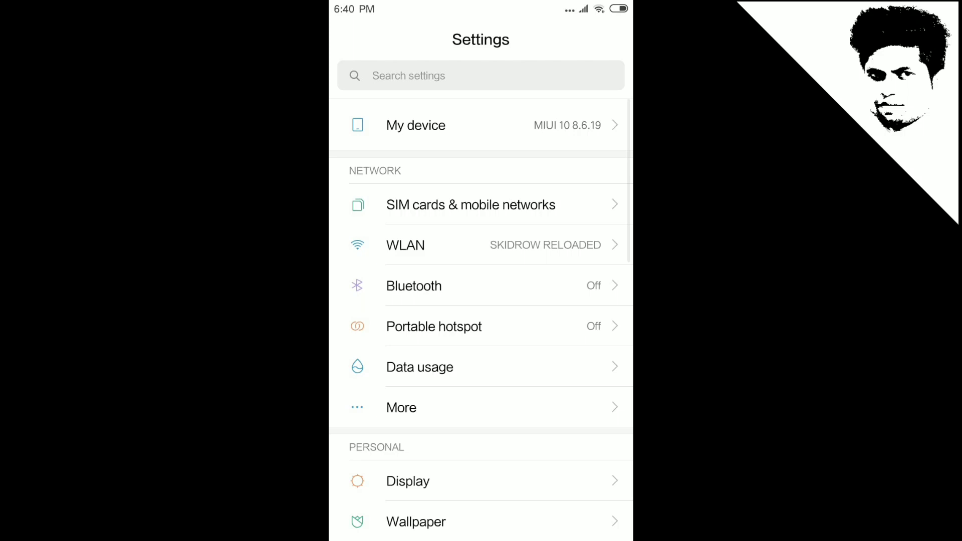